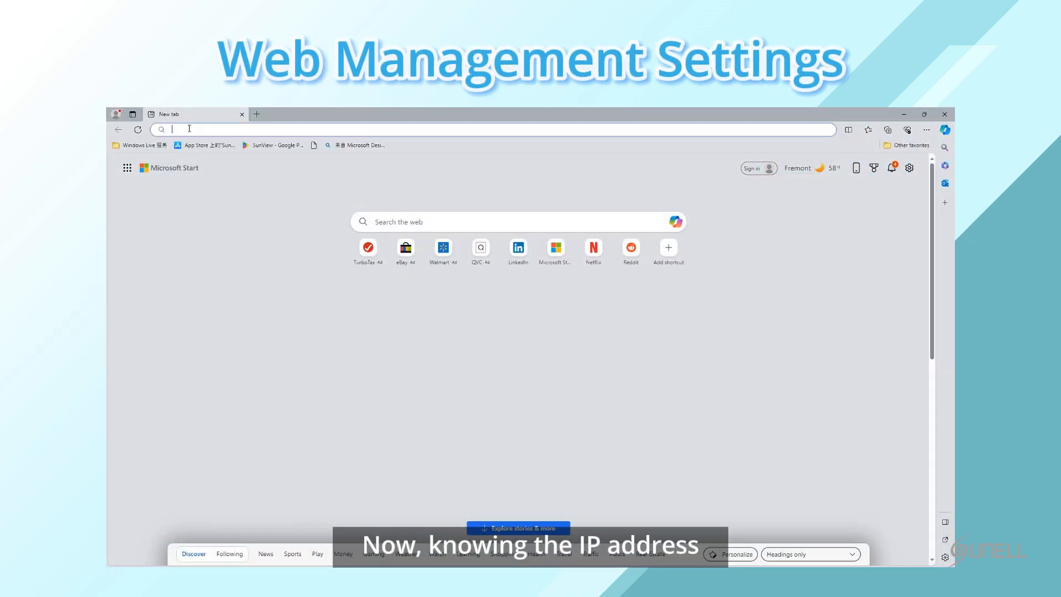
Sign in to the speaker's web management at its 192.168.x address with username and password
text(192.168.)
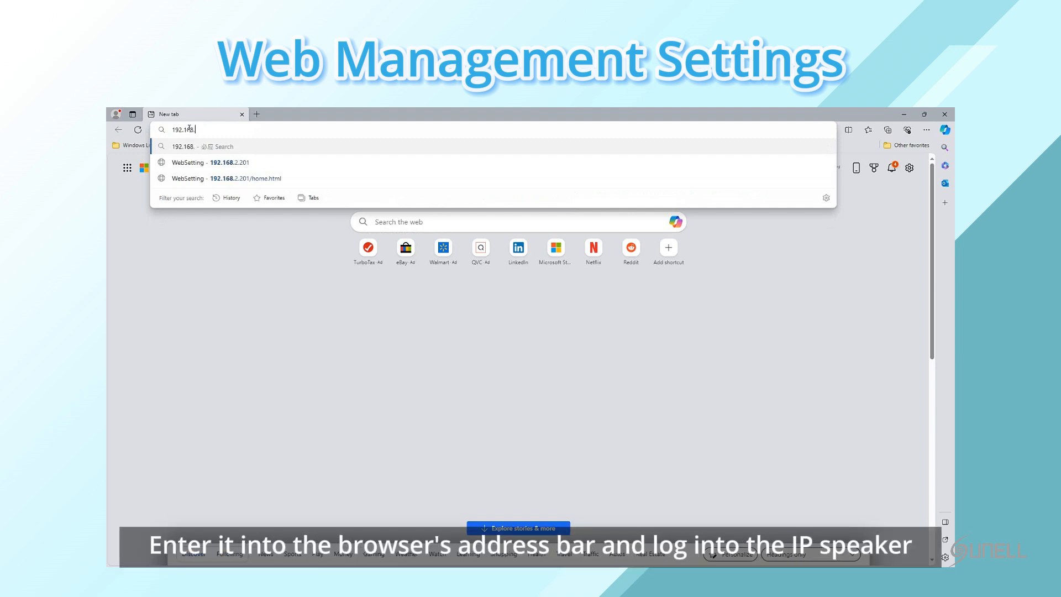
click(228, 178)
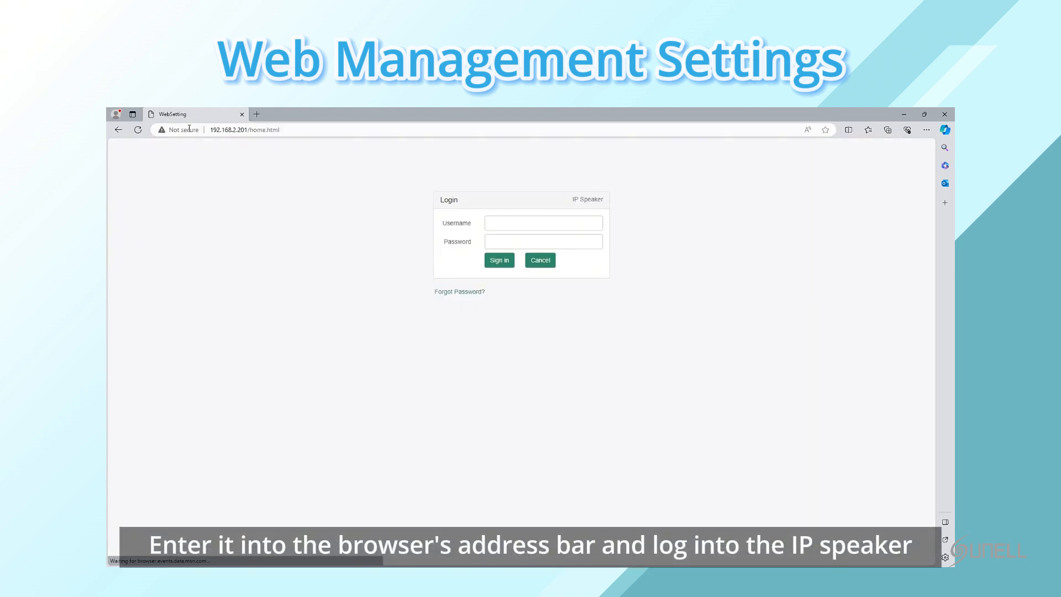
click(543, 222)
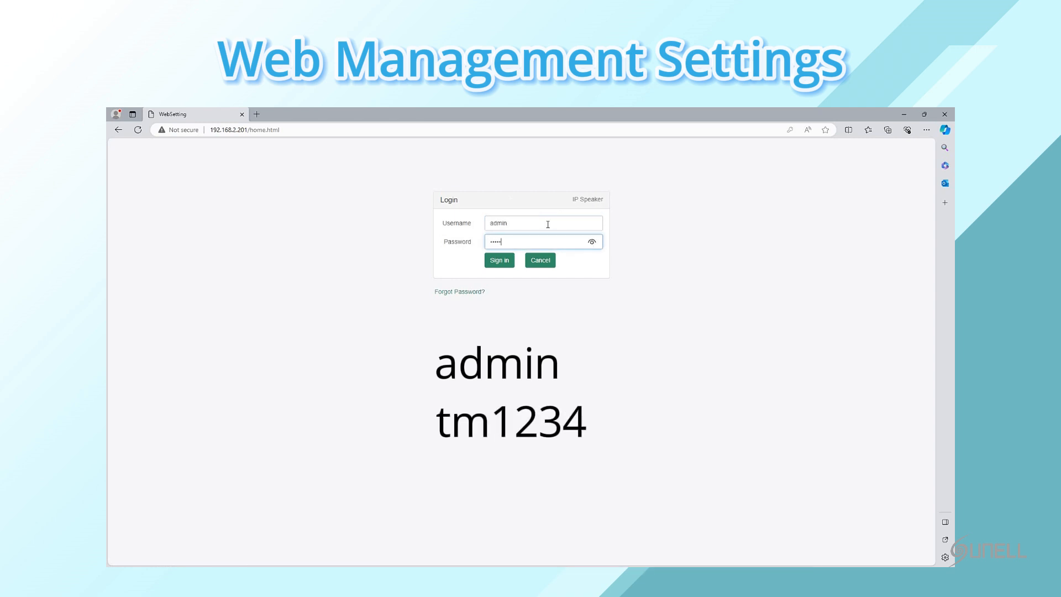
click(498, 260)
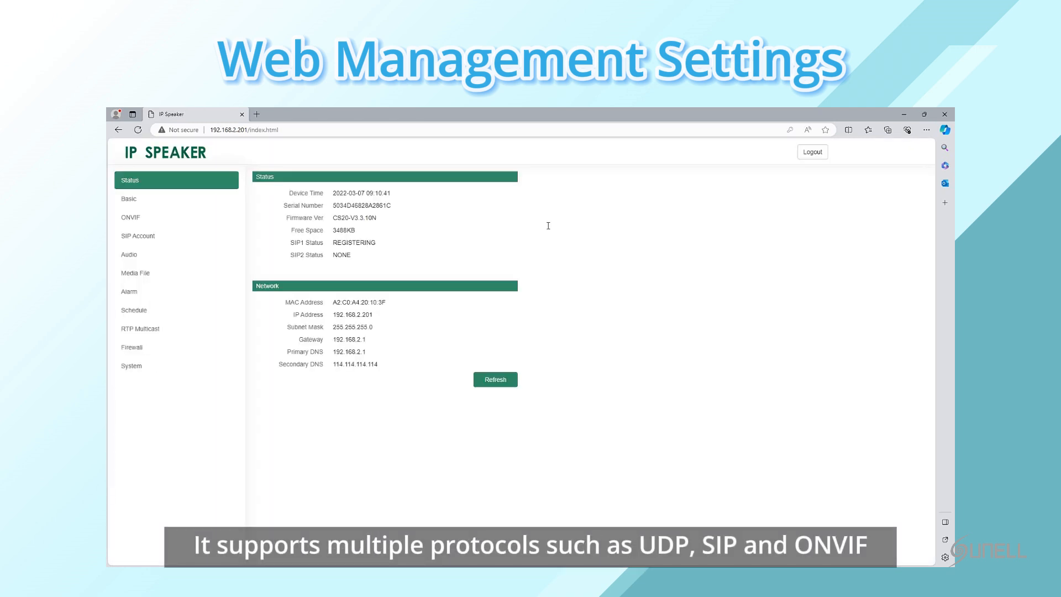
Review the speaker's Basic, ONVIF, SIP Account and Media File settings pages
click(128, 198)
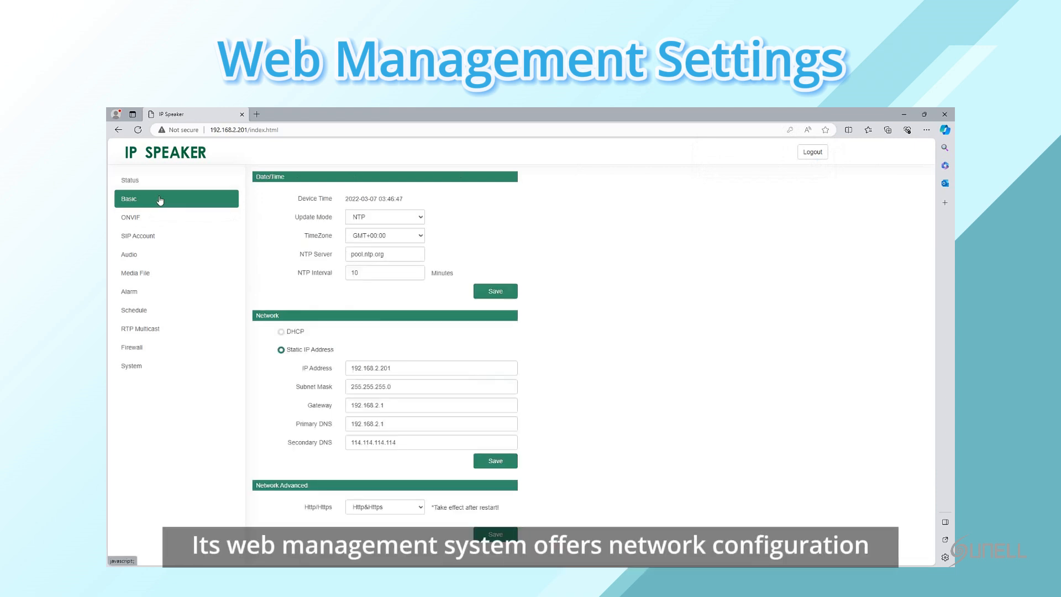
mouse_move(160, 220)
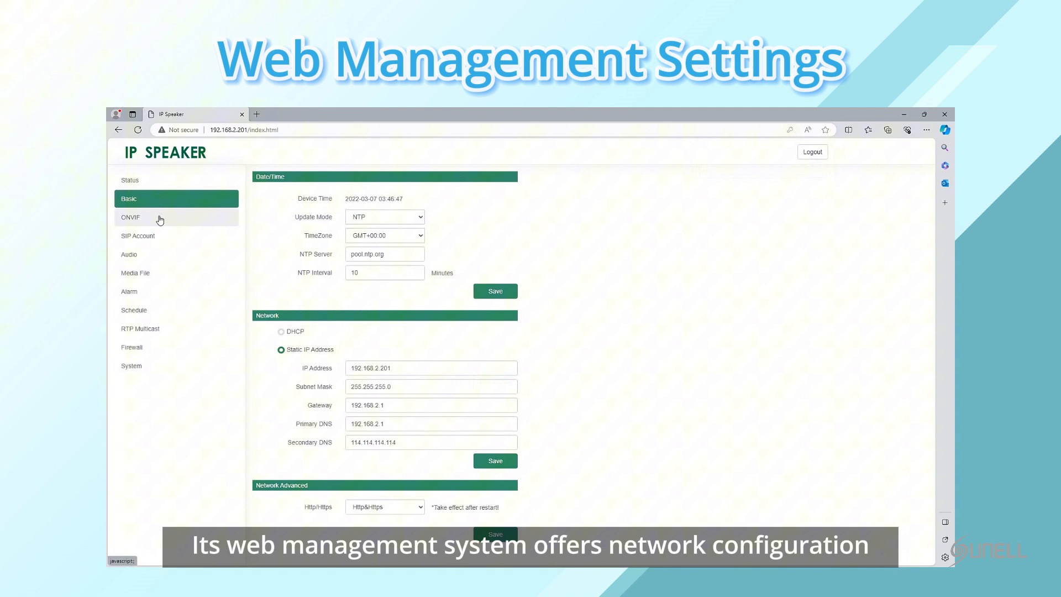
click(130, 218)
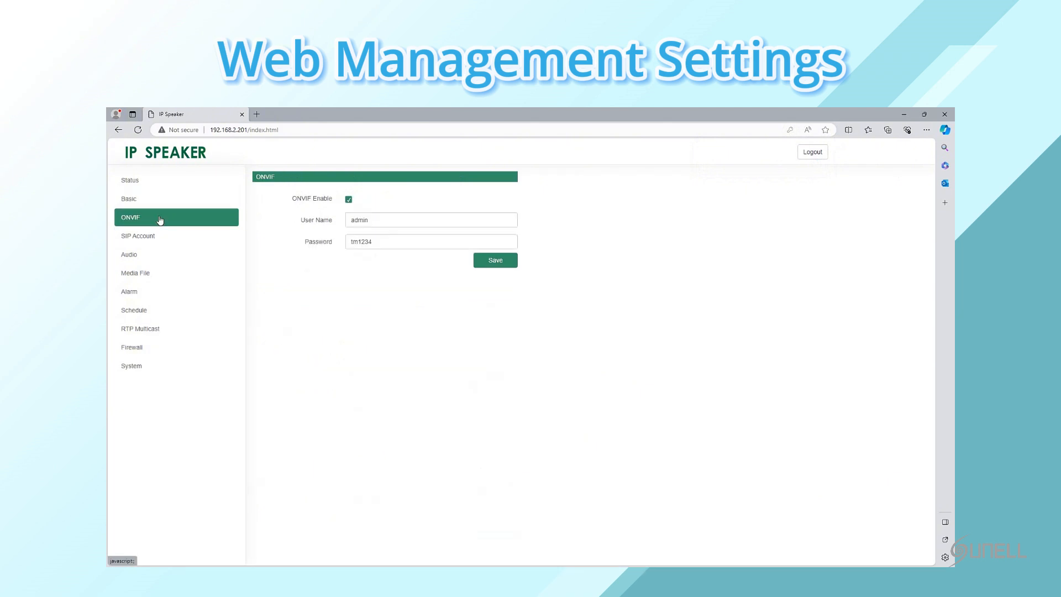
click(137, 235)
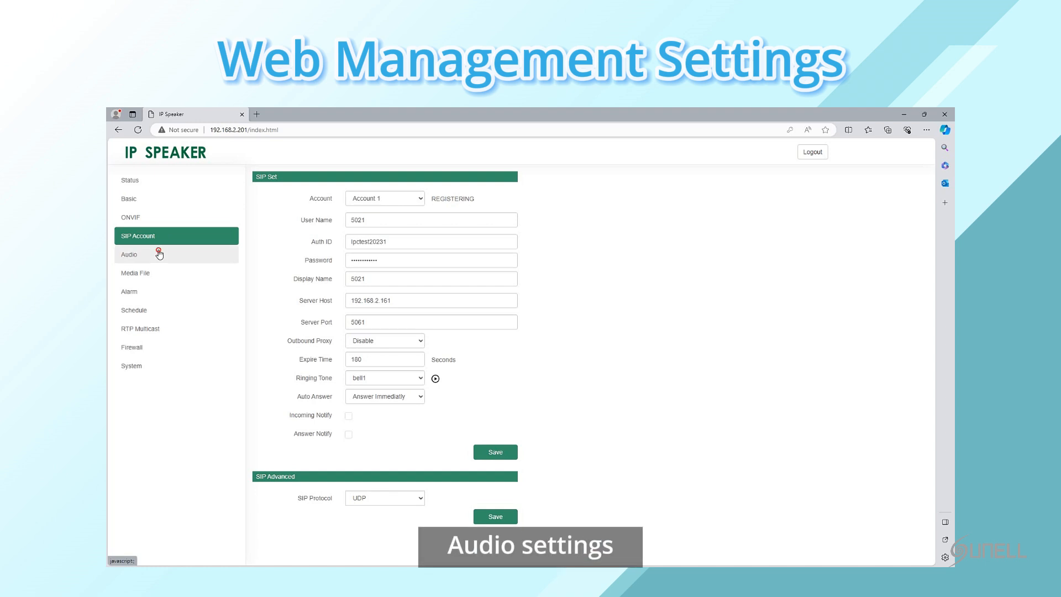
click(135, 273)
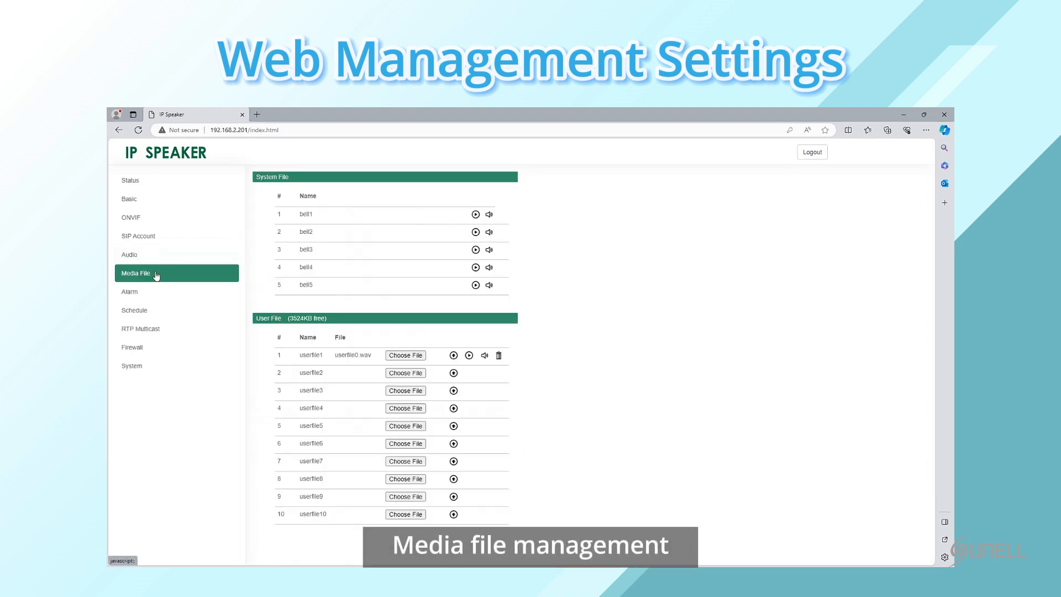
Review the Alarm, Schedule and Firewall pages, ending on the automatic defense rules
click(130, 290)
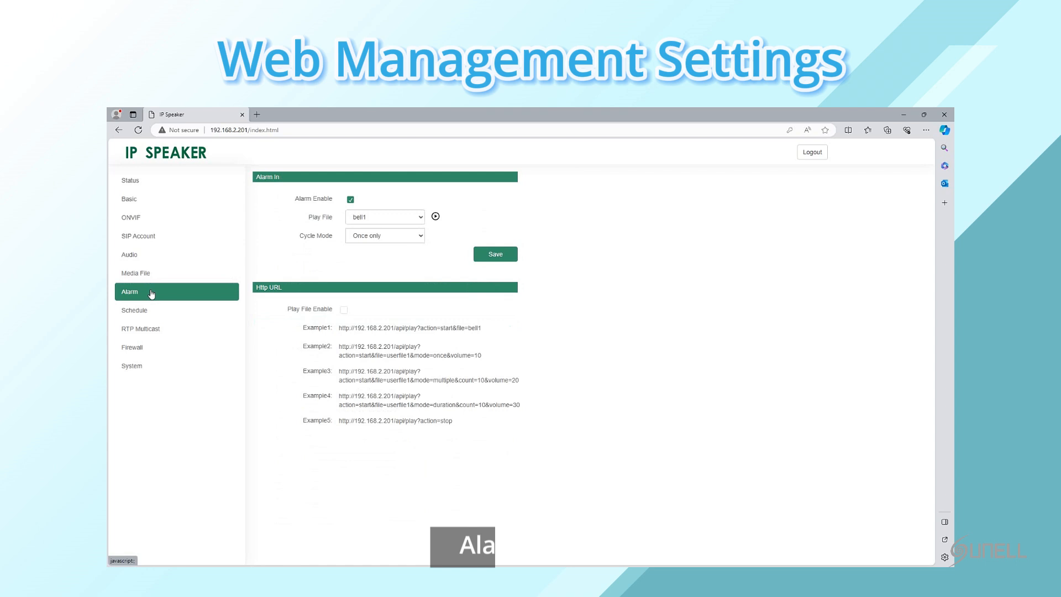
click(134, 309)
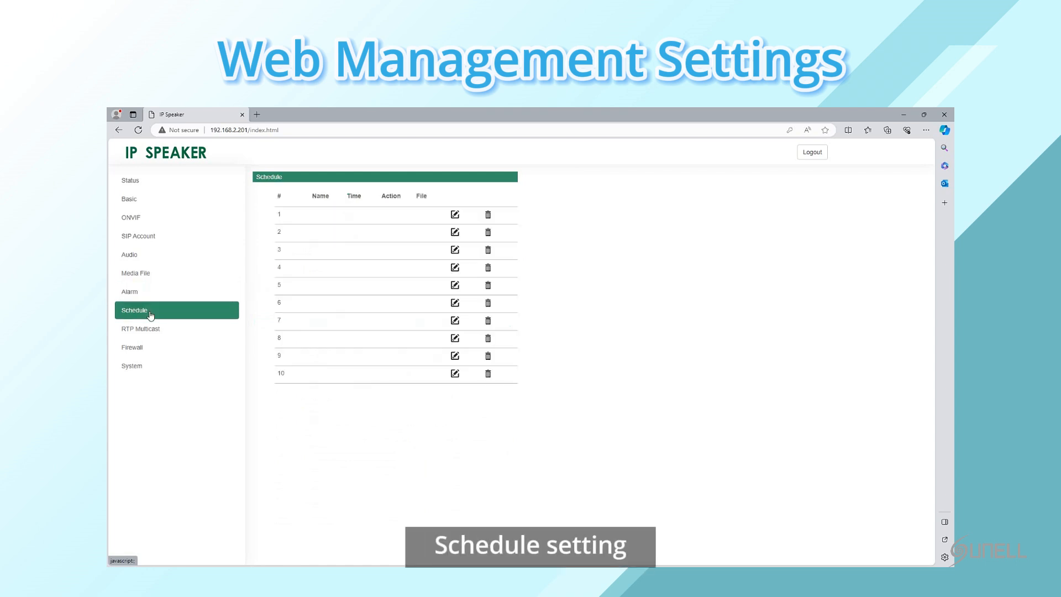
click(141, 329)
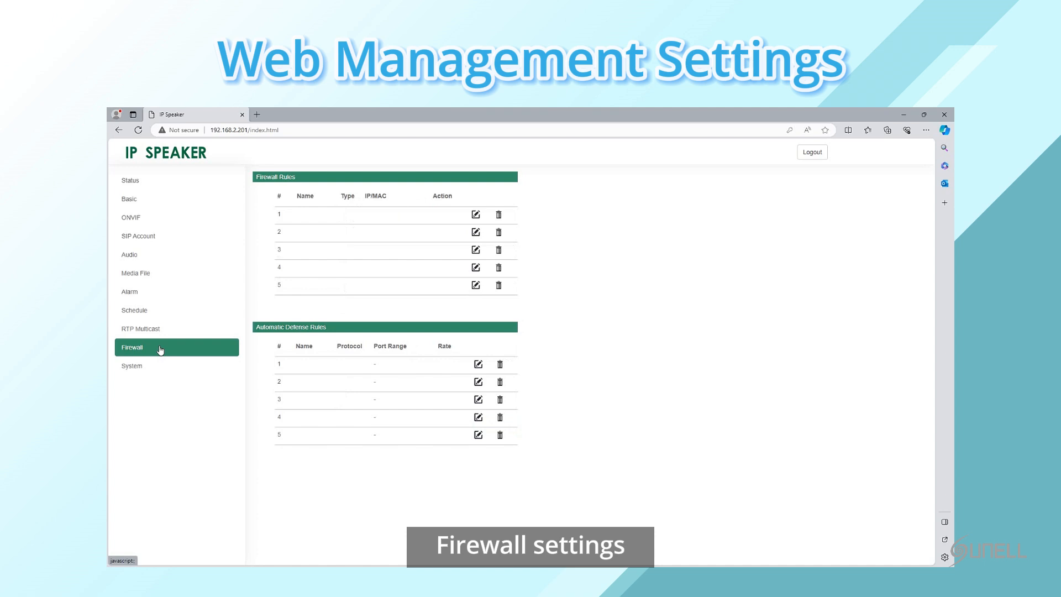
click(131, 366)
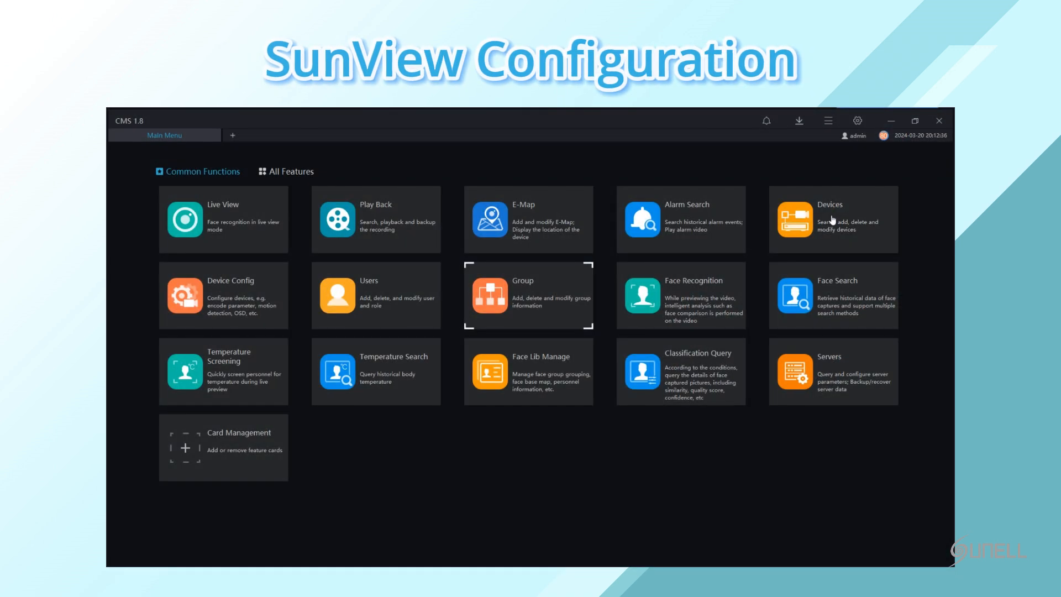
Auto-search the network and add the found speaker and fisheye camera to the device list
click(831, 219)
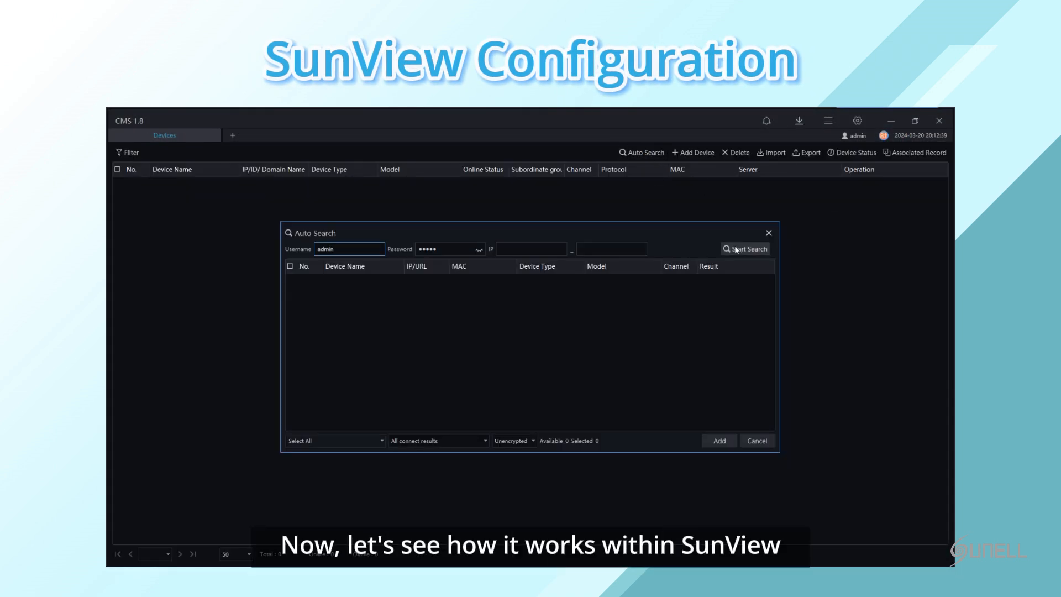
click(744, 249)
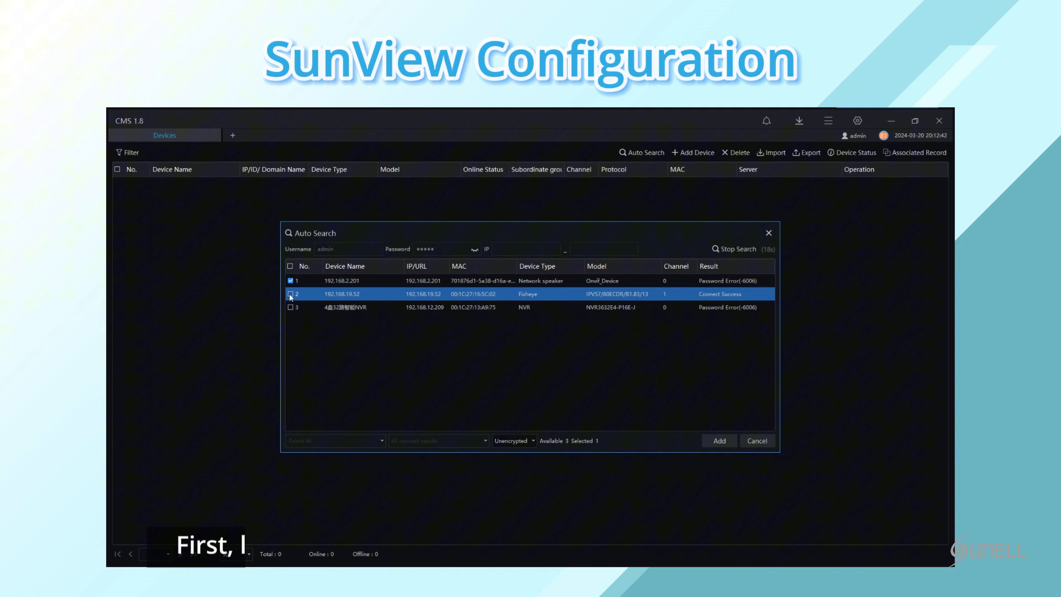
click(719, 441)
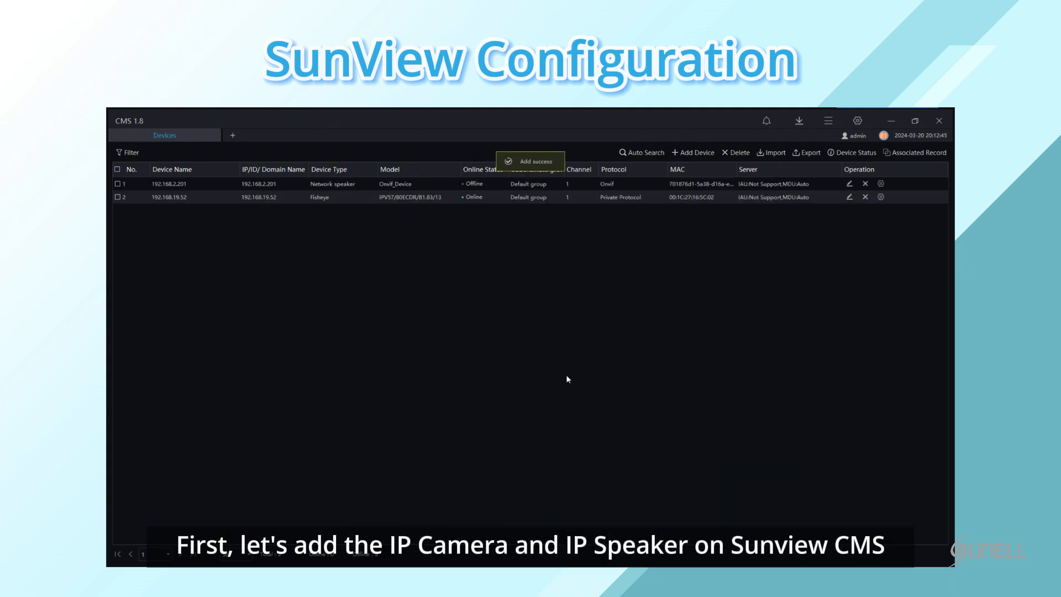
Edit the network speaker's row with its new password and save the credentials
click(849, 184)
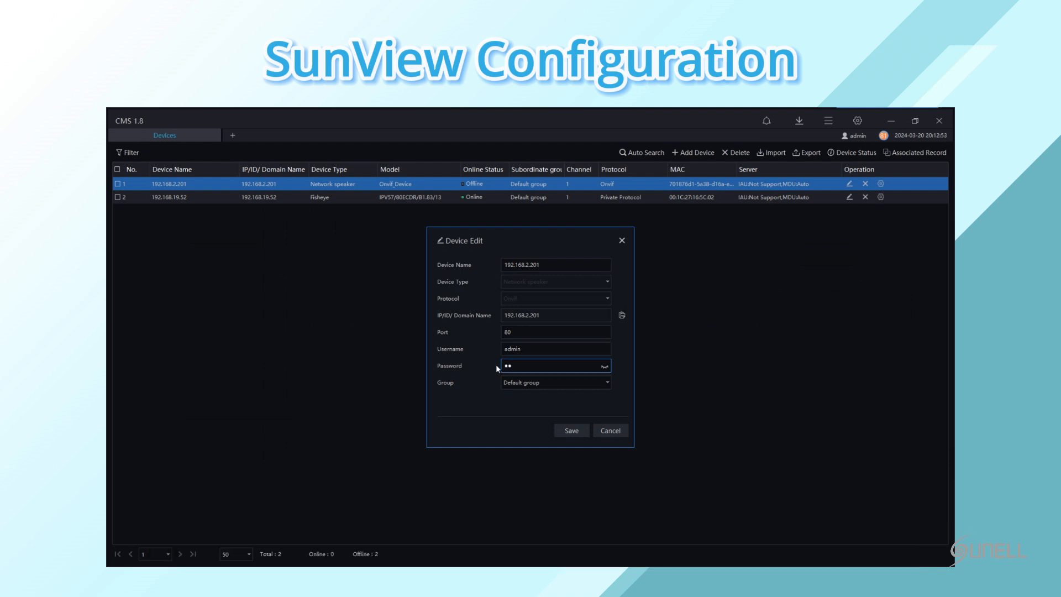
click(570, 430)
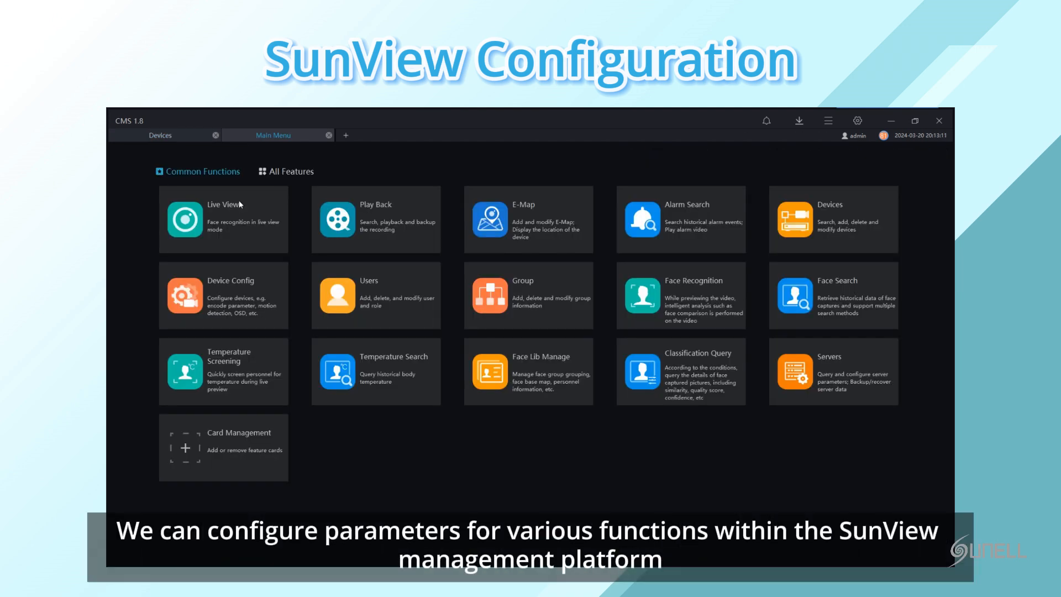
Start the live view and rename the new speaker device to 'IP Speaker'
click(223, 220)
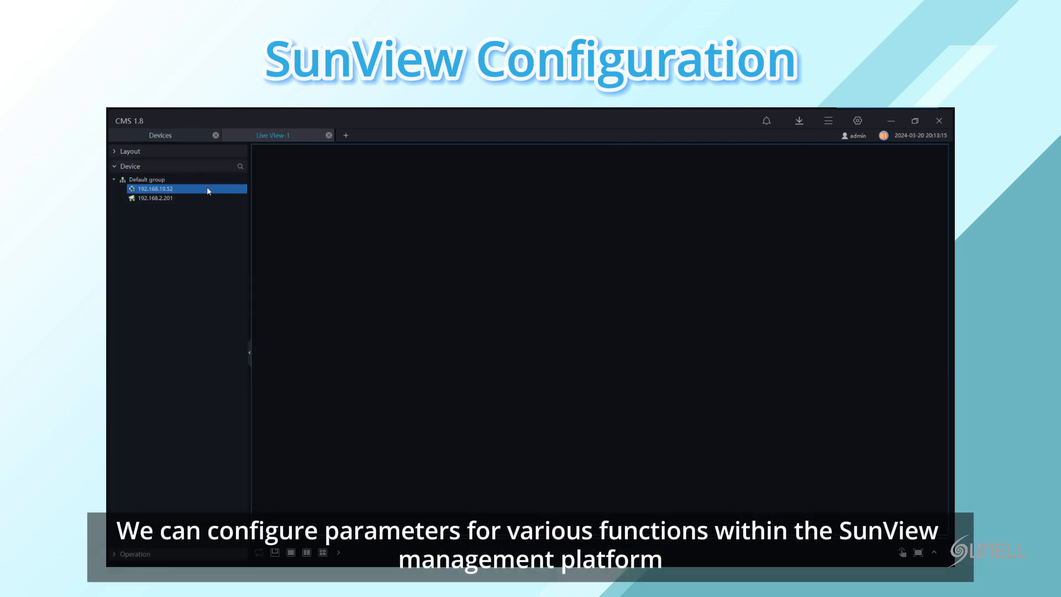
right_click(155, 198)
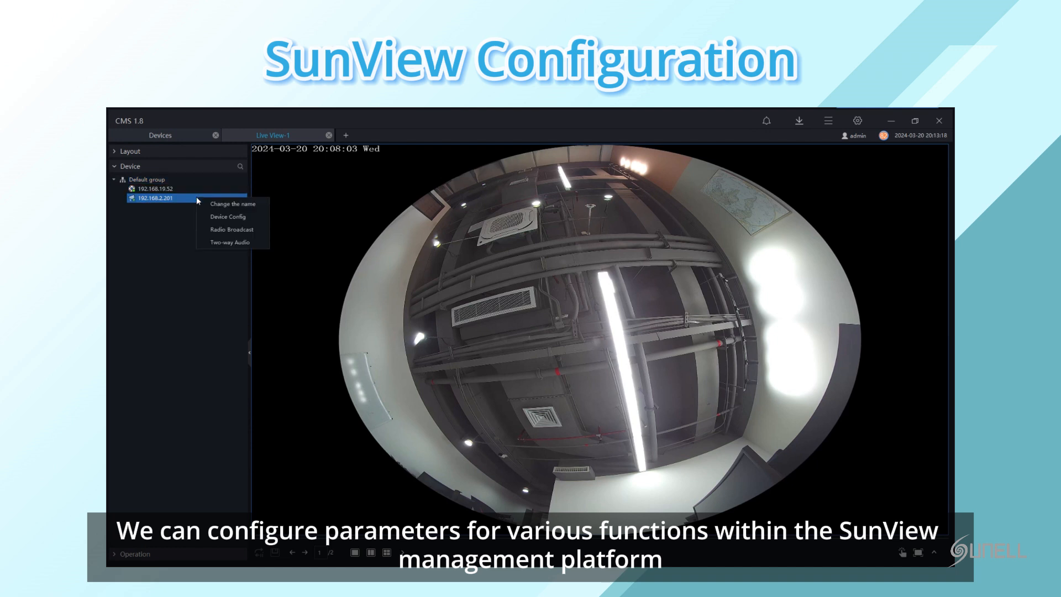
click(232, 204)
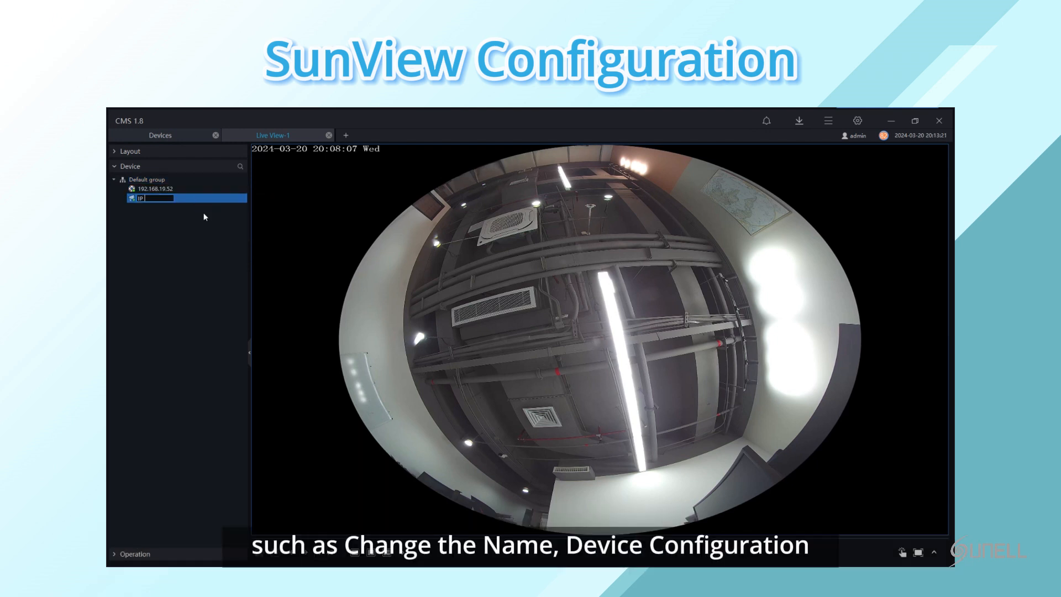
text(Speaker)
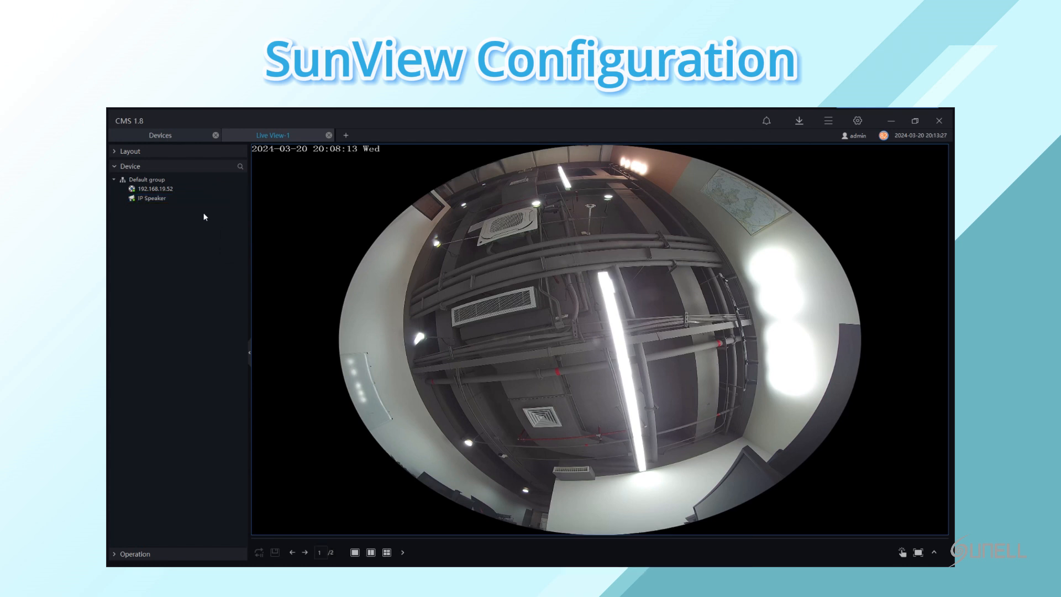
Bring up the IP Speaker's Device Config page showing volume 50
right_click(146, 179)
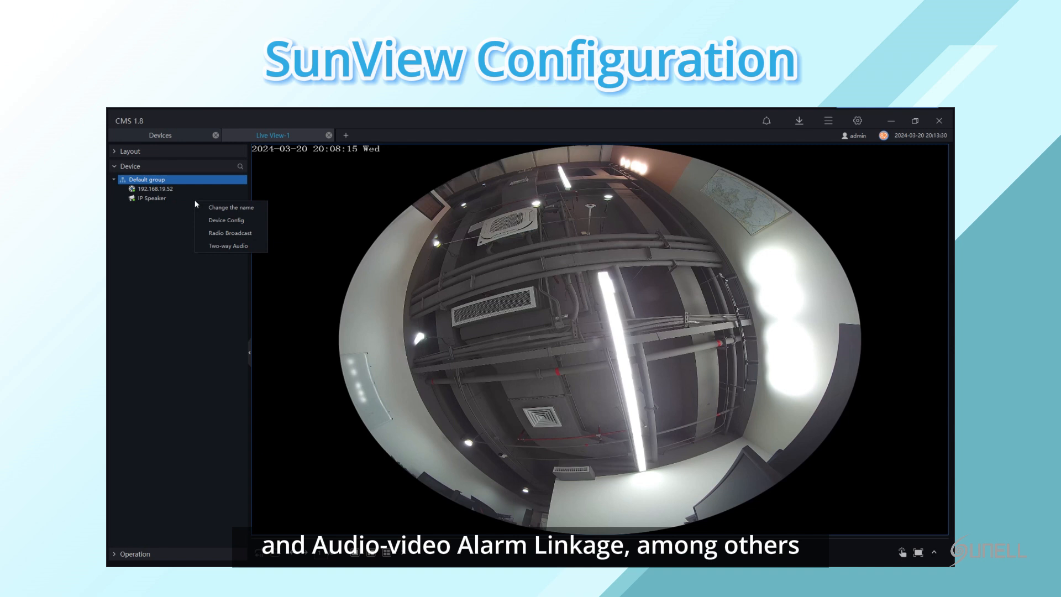
click(226, 220)
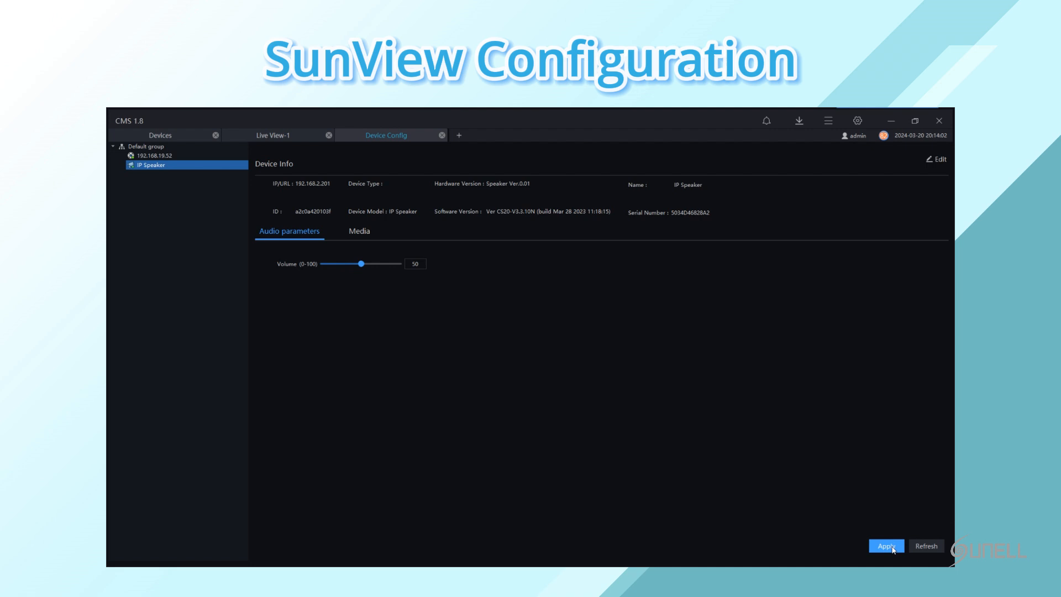
Upload 'You have entered the monitoring area.wav' into the speaker's Userfile 2 media slot
click(359, 231)
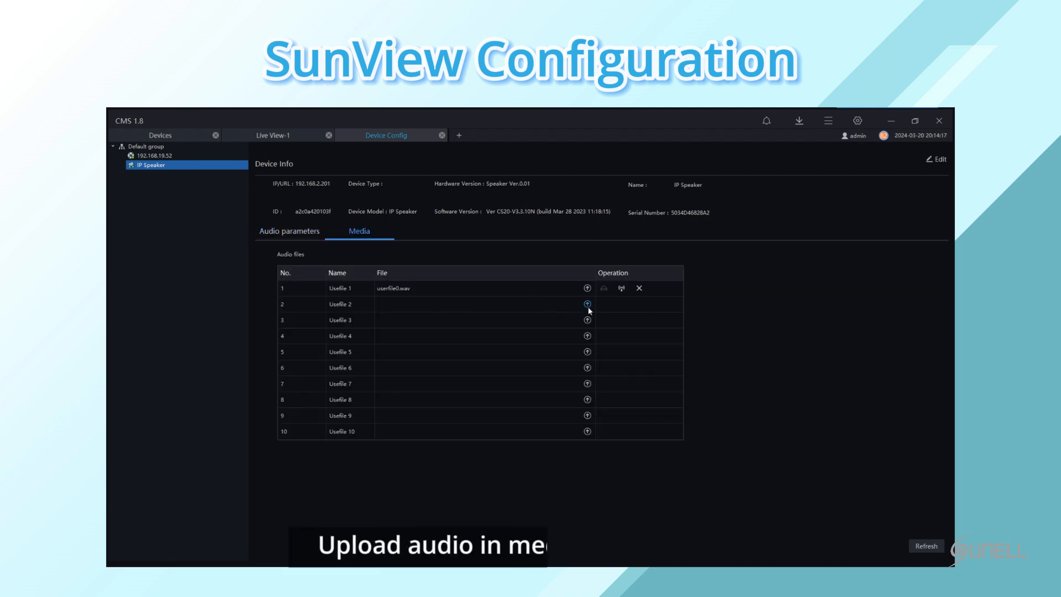
click(586, 303)
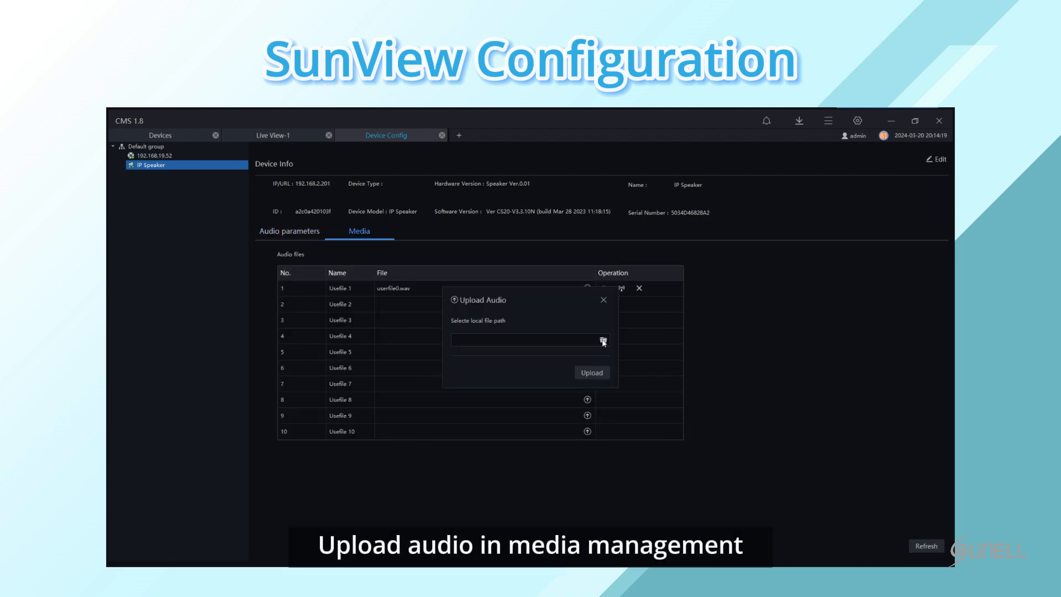
click(601, 339)
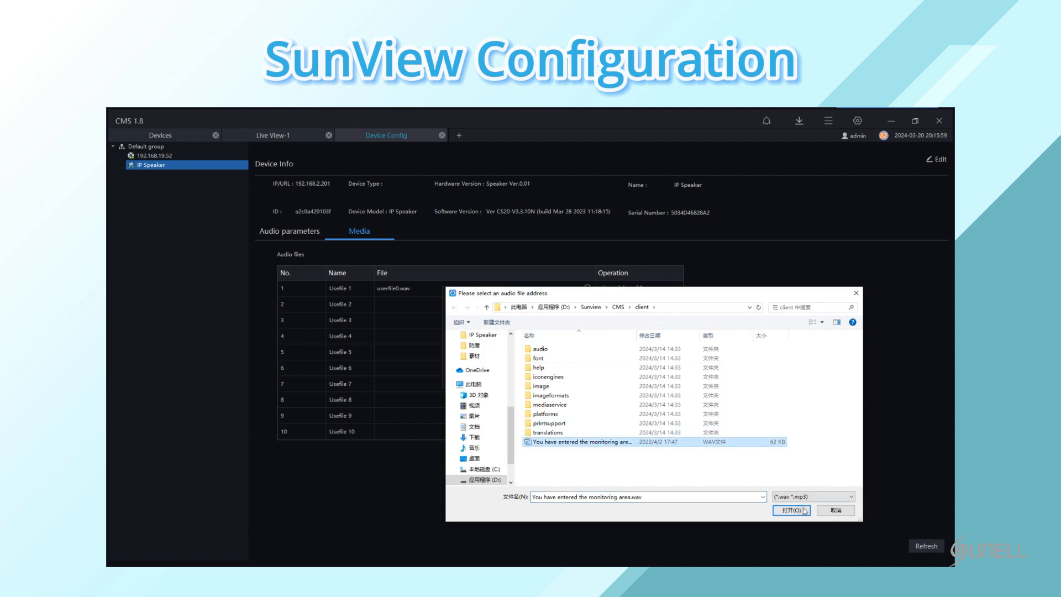
click(789, 510)
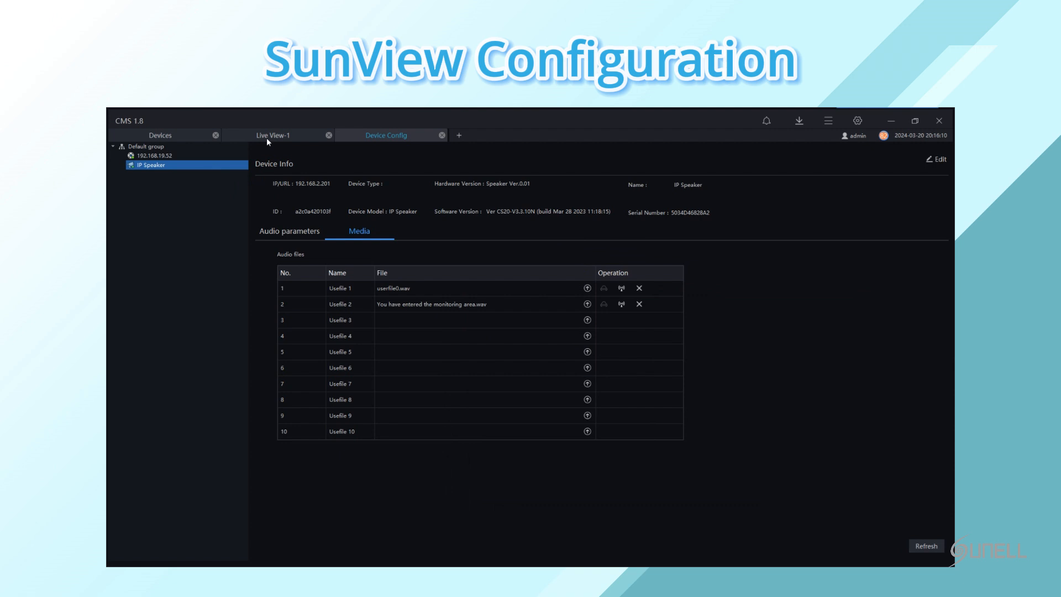
Return to Live View and bring up the main feature menu in a new tab
click(273, 135)
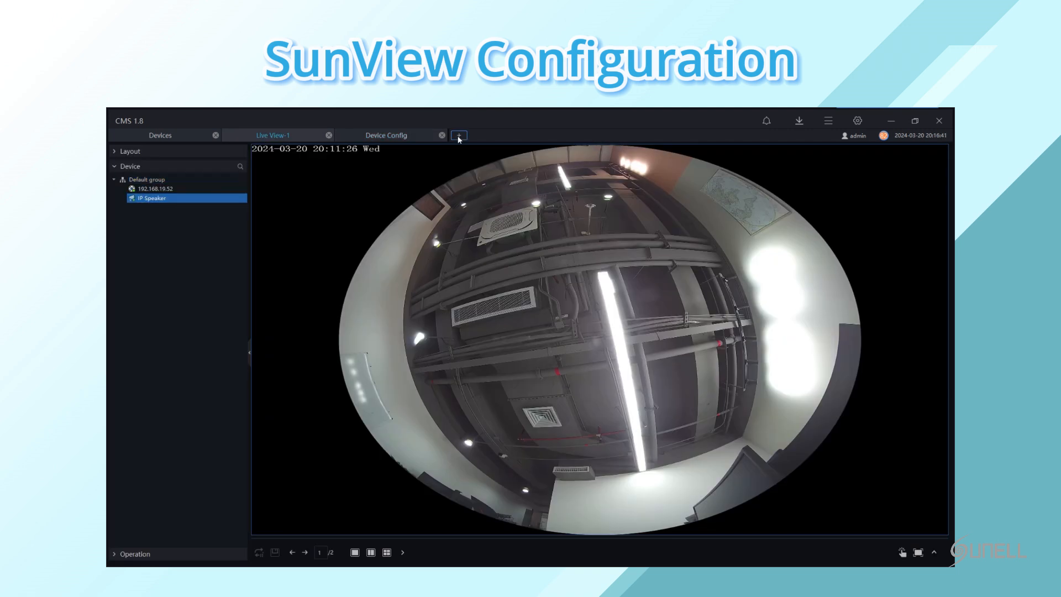
click(459, 135)
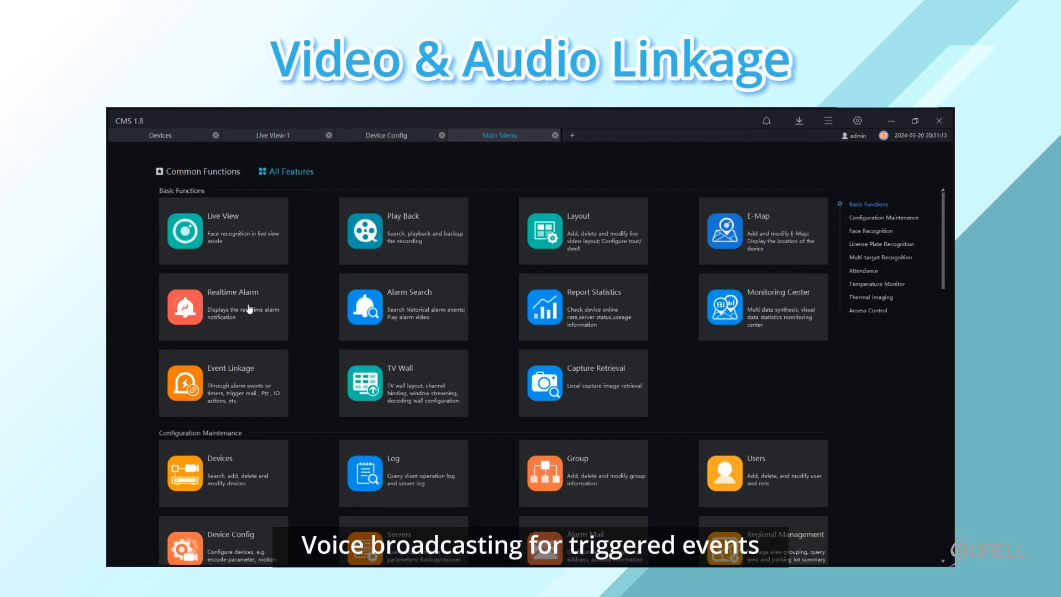
Add Strategy 1 with Alarm event / Motion Alarm trigger from device 192.168.19.52
click(223, 383)
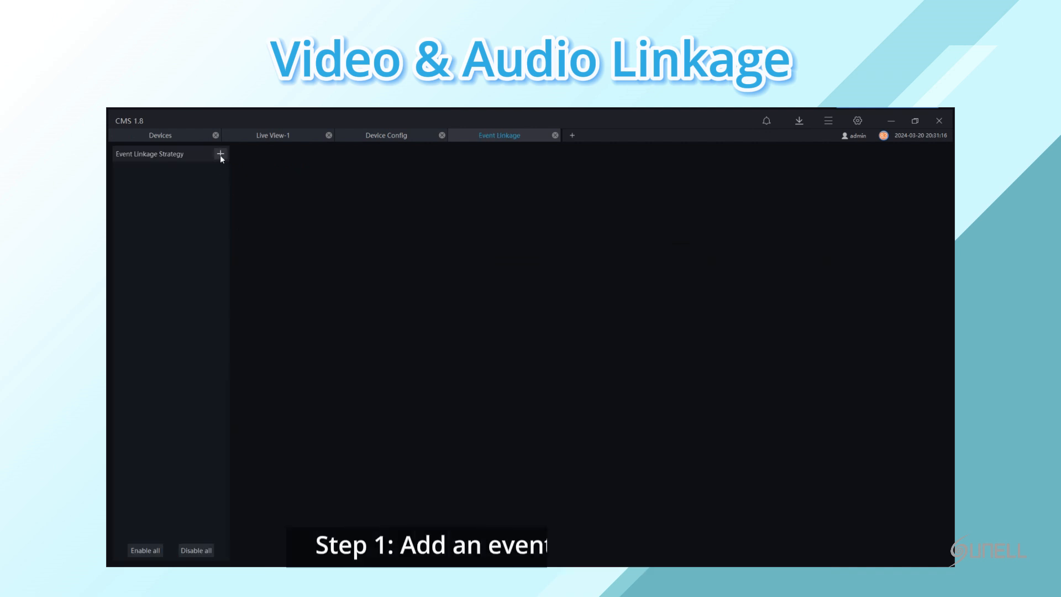
click(220, 154)
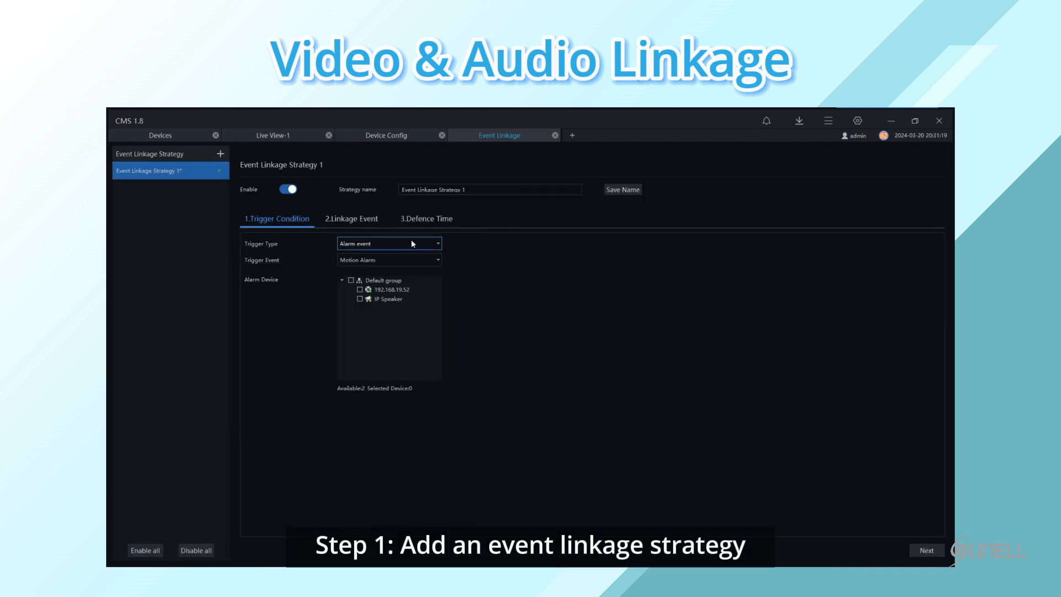
click(387, 243)
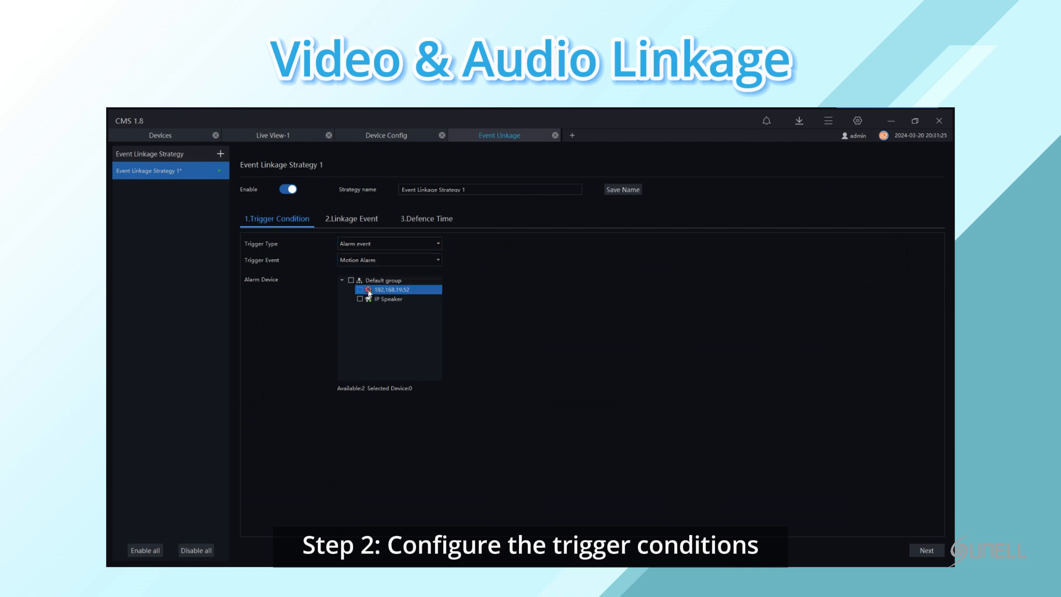
click(359, 290)
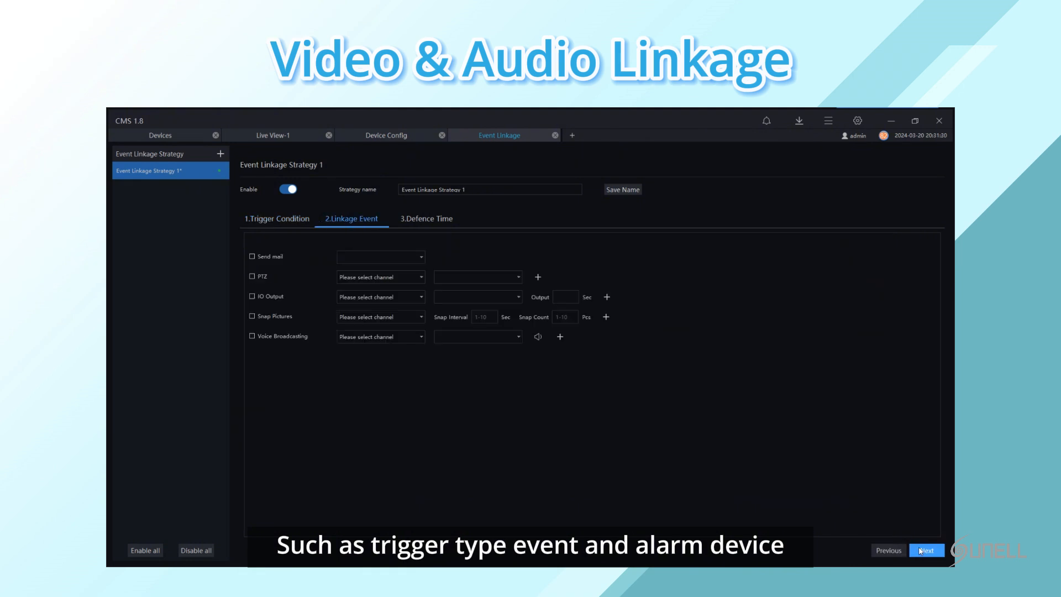
Enable Voice Broadcasting through IP Speaker with the uploaded audio file, then continue to Defence Time
click(379, 336)
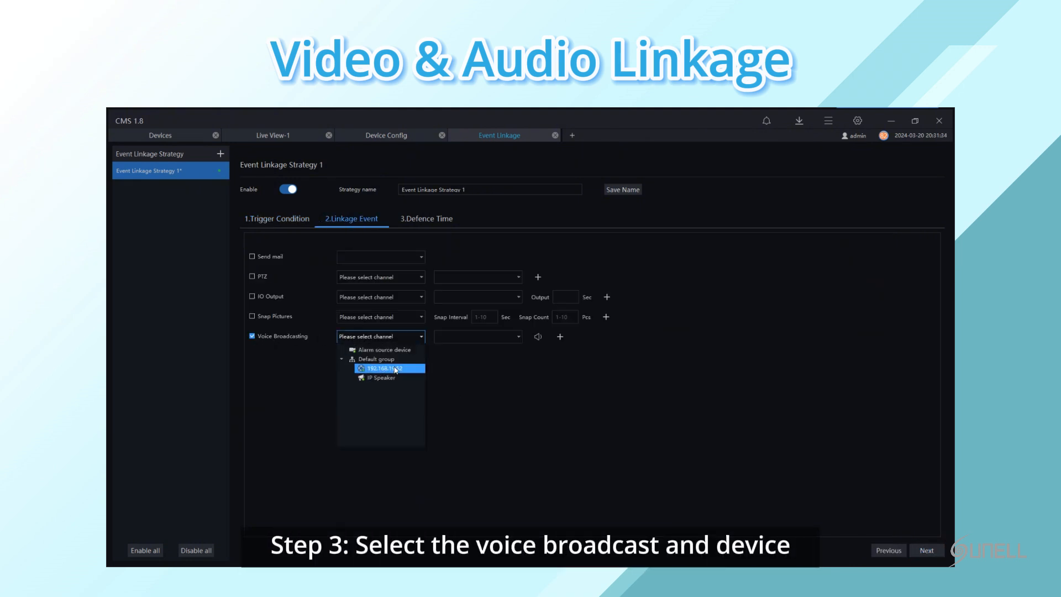
click(392, 370)
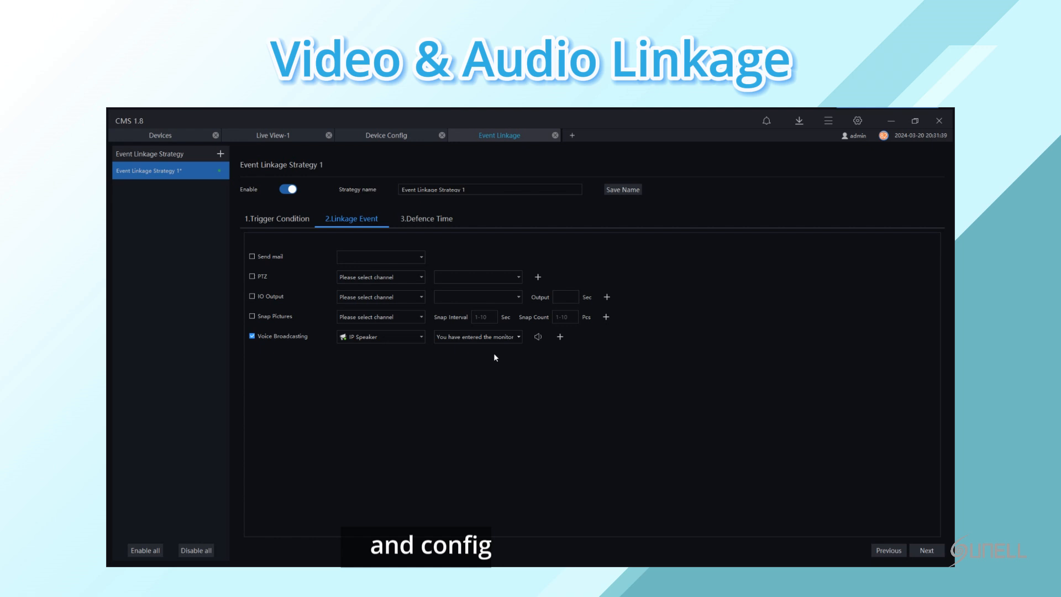
click(477, 336)
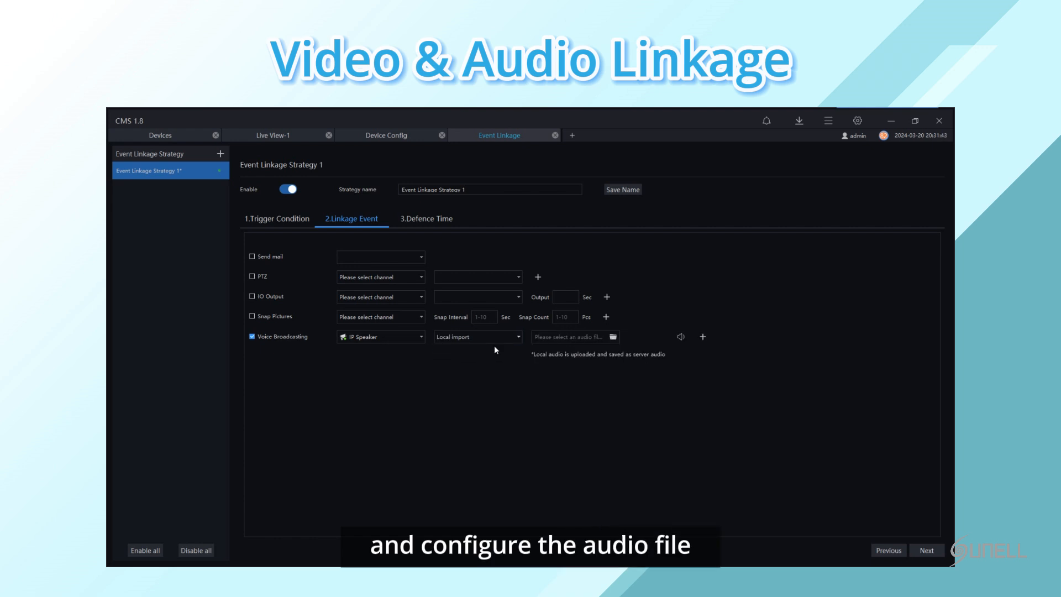
click(478, 336)
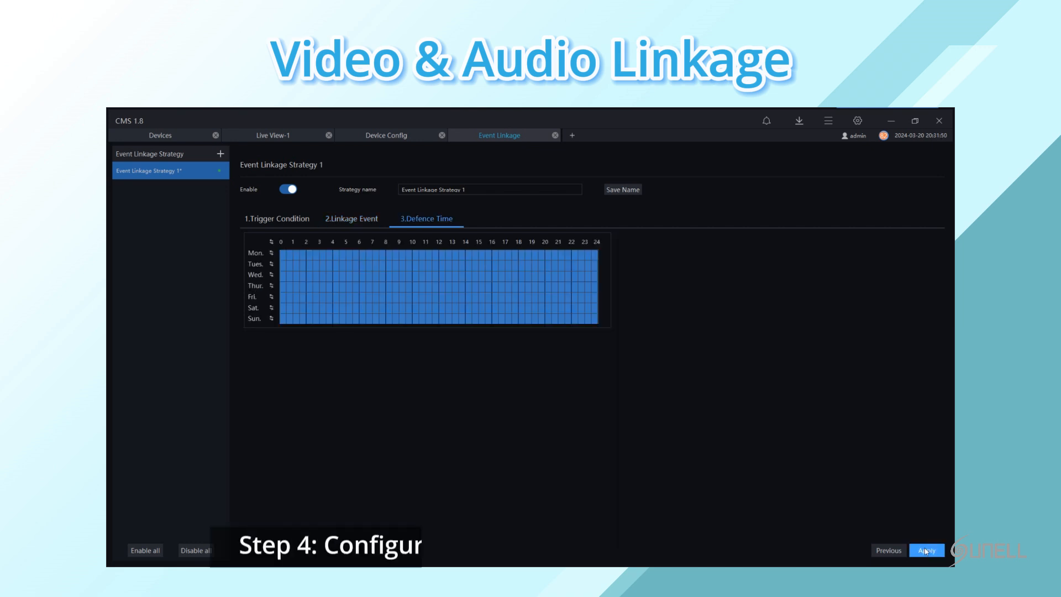
Apply Event Linkage Strategy 1 with its all-week schedule and return to Live View-1
click(927, 551)
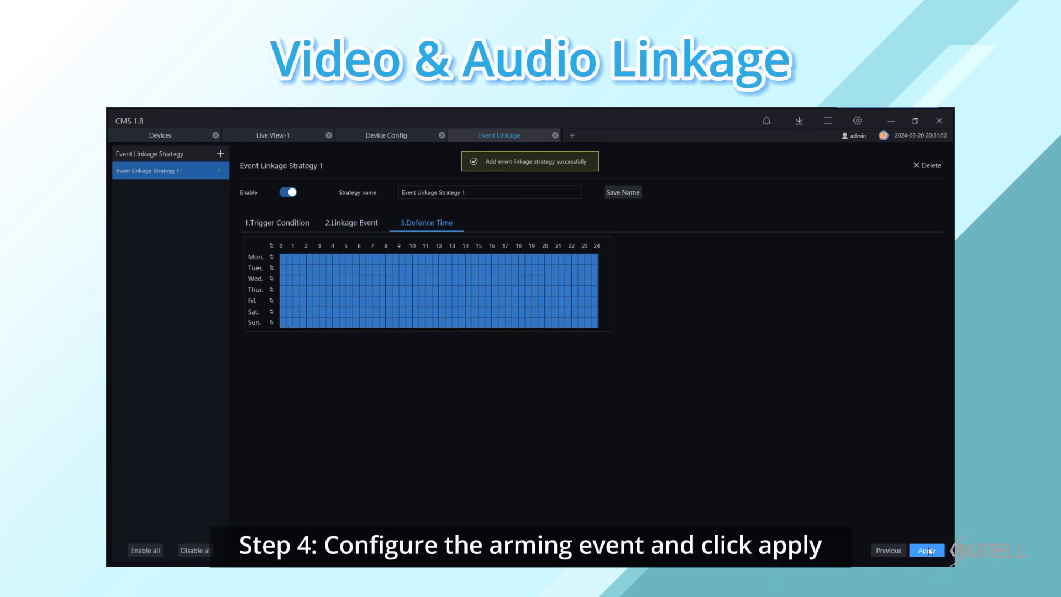
click(273, 135)
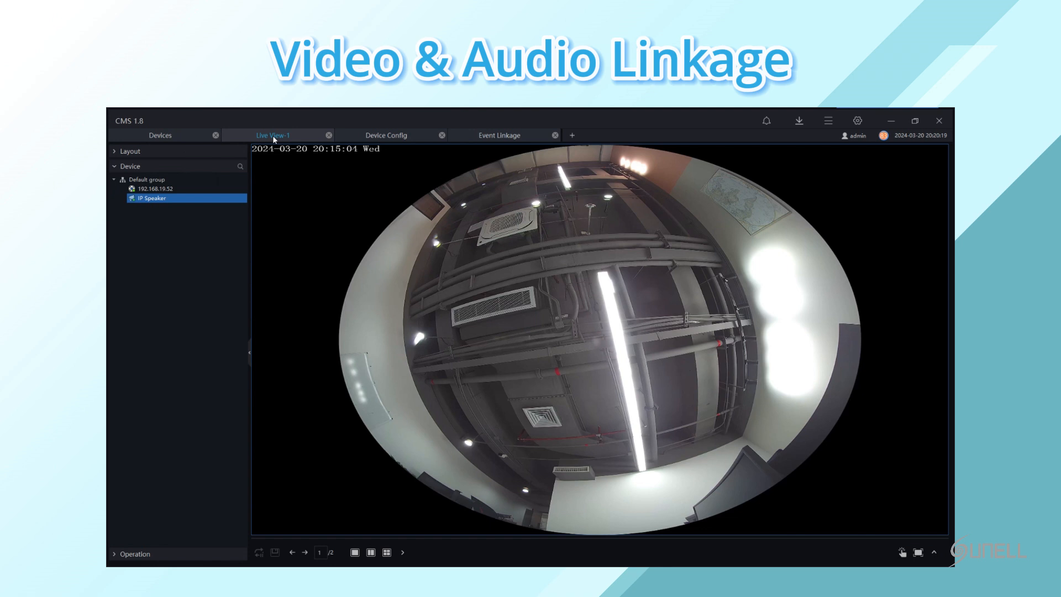